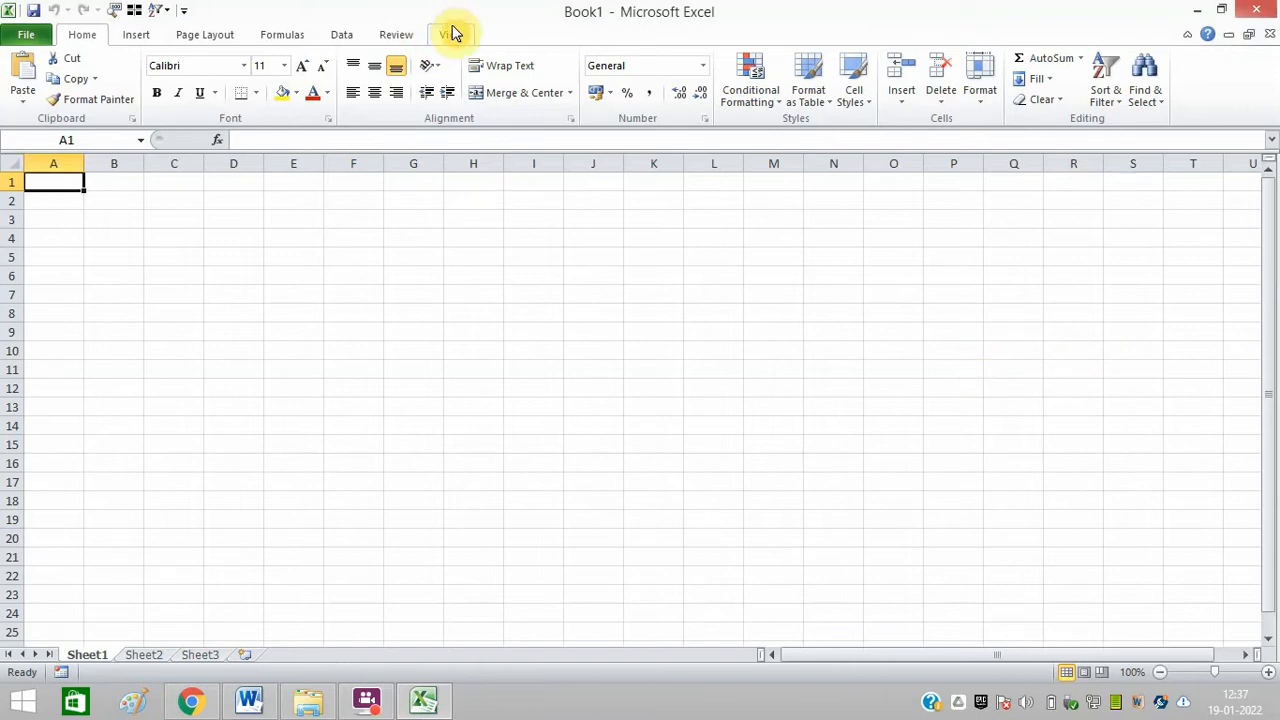
Switch the blank worksheet to Page Layout view from the View ribbon
left_click(452, 34)
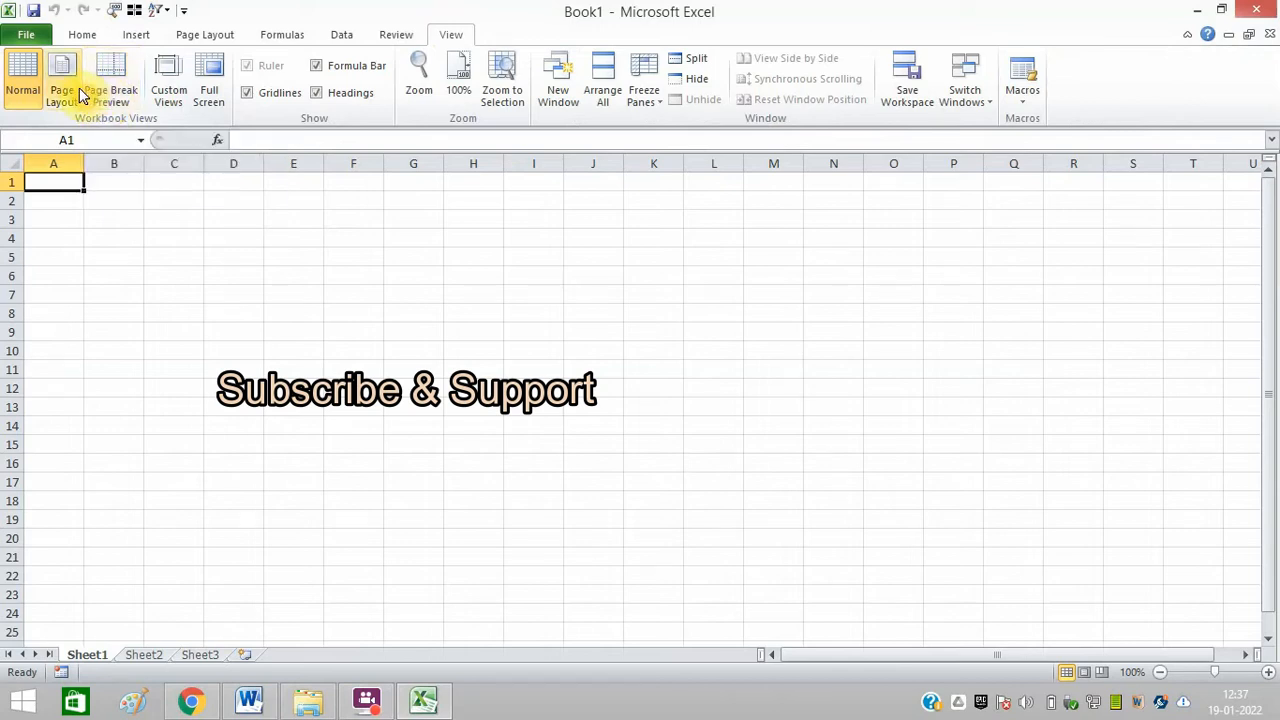
left_click(60, 80)
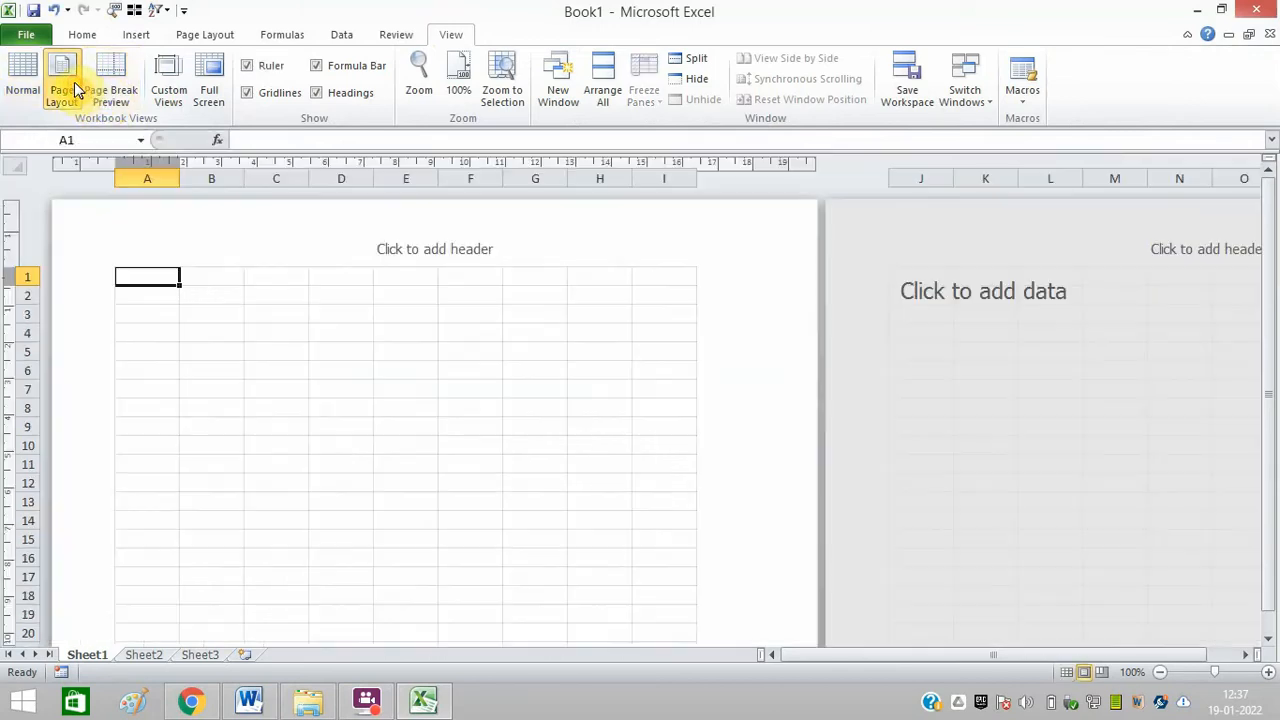
Select the whole sheet and set every column's width to 1
left_click(60, 80)
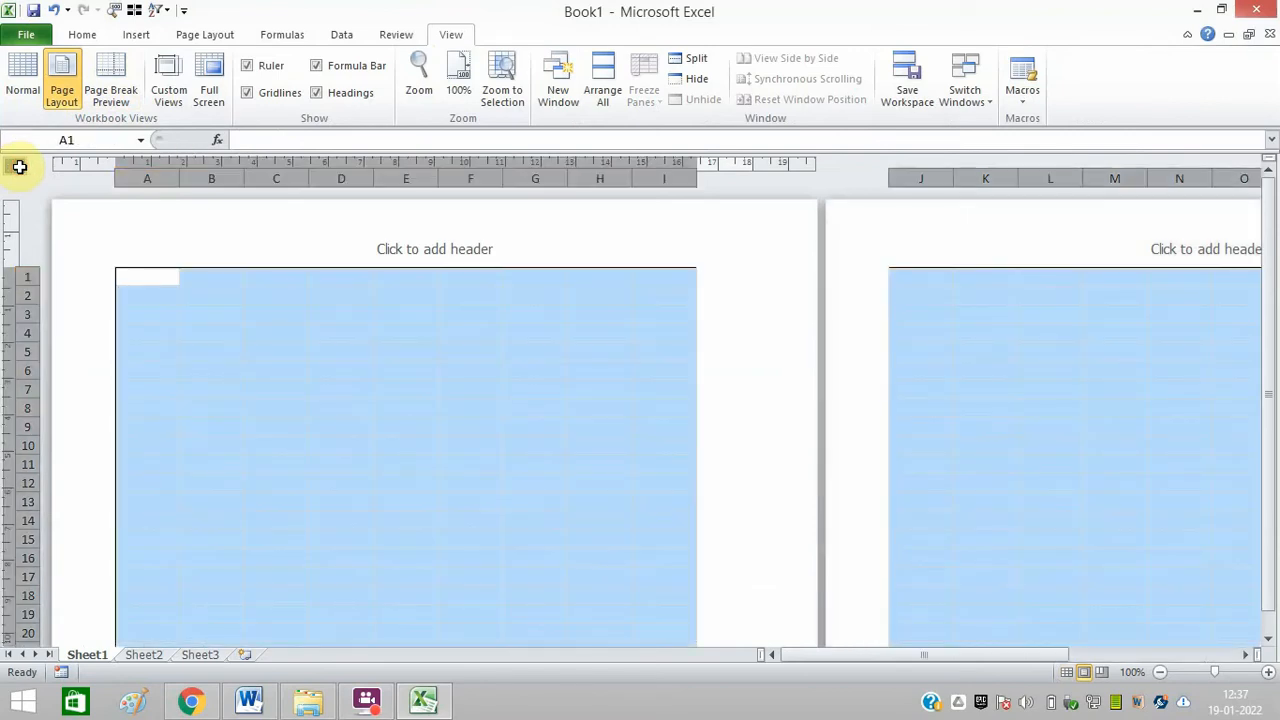
right_click(238, 188)
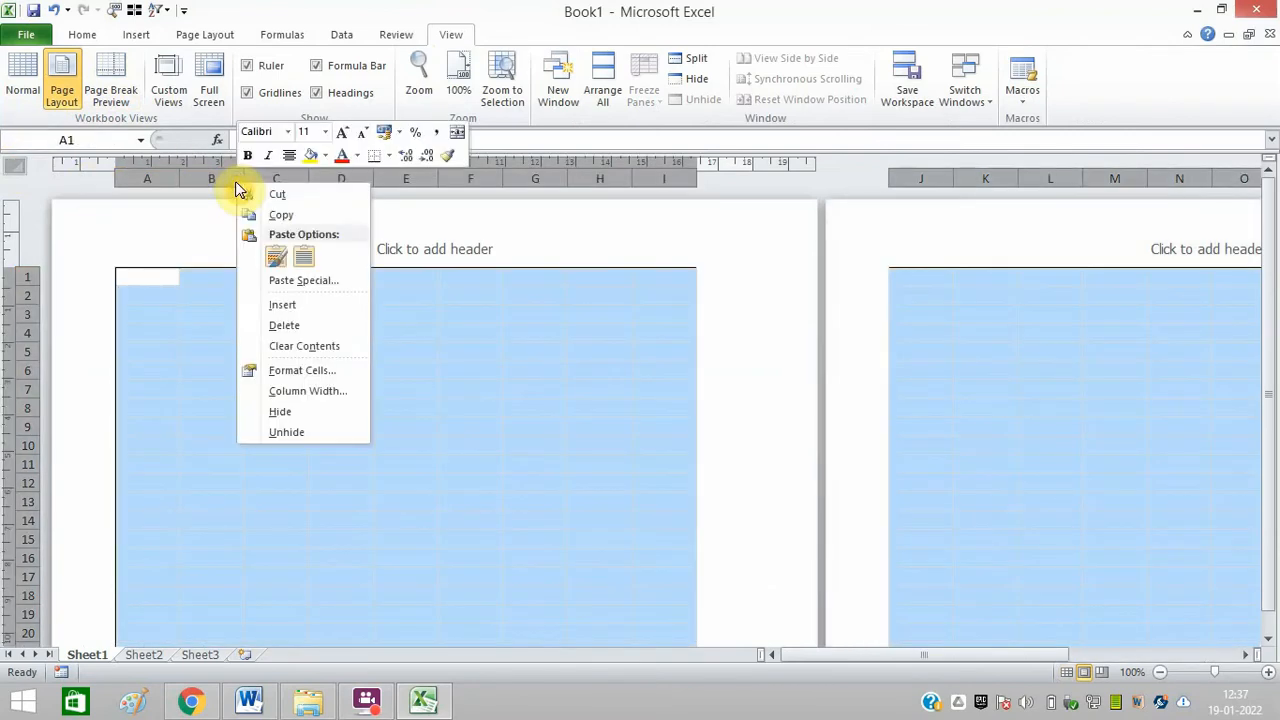
left_click(308, 390)
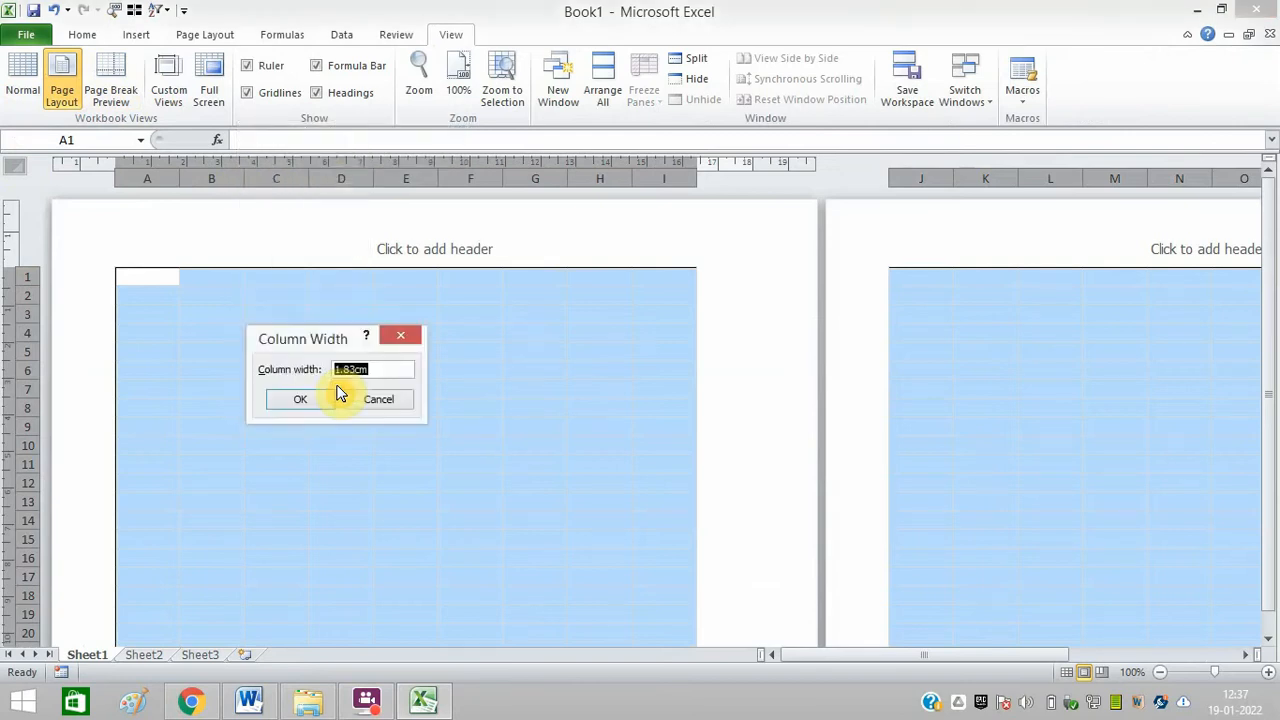
type("1")
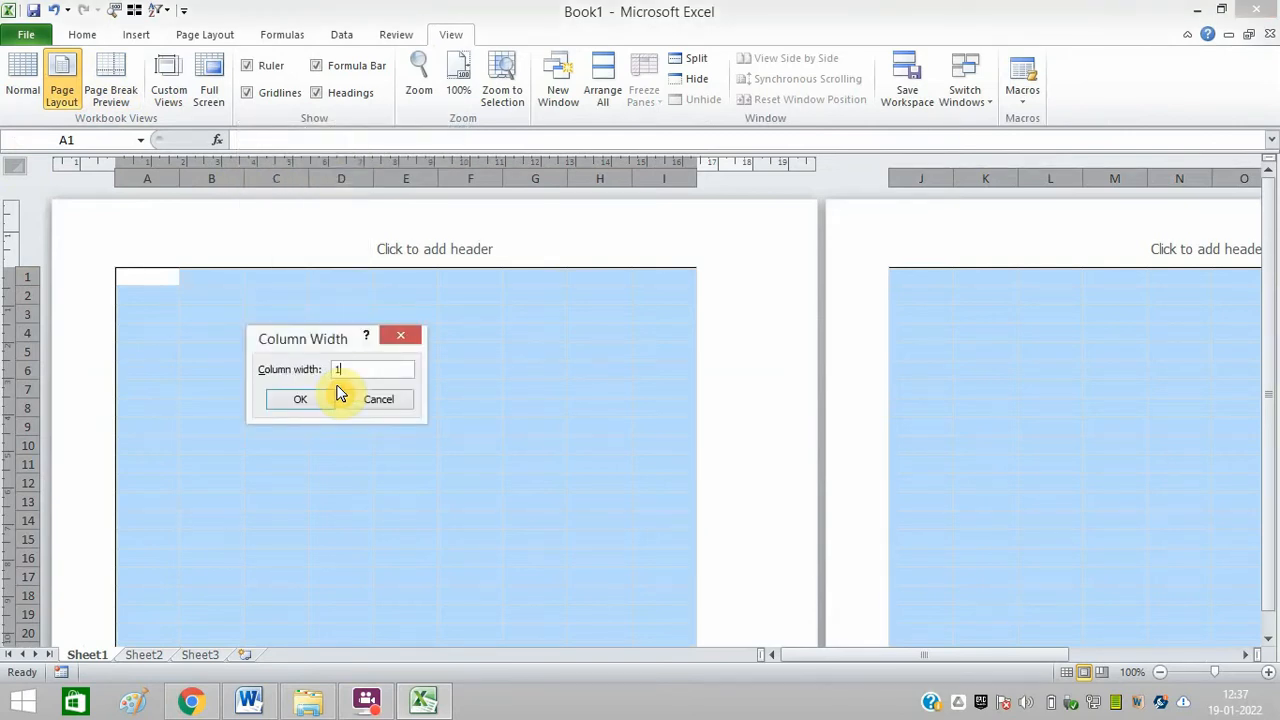
left_click(300, 400)
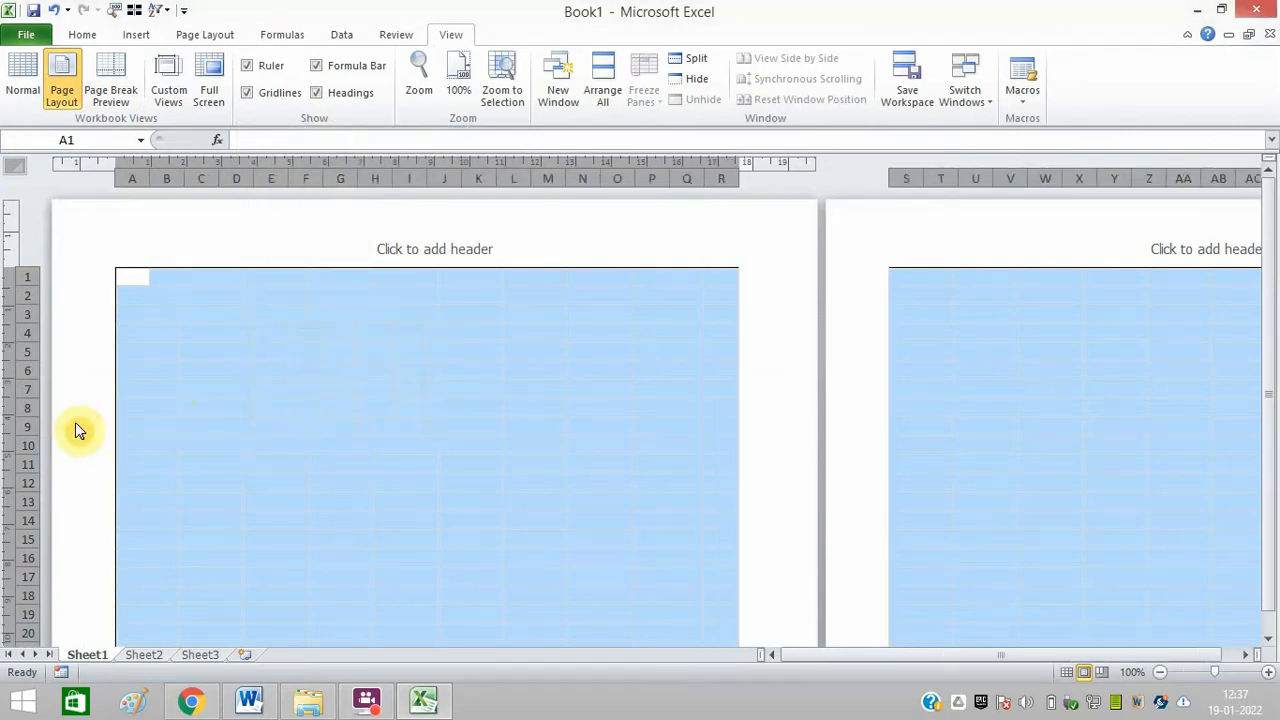
Set every selected row to a small uniform height so cells become tiny squares
right_click(80, 430)
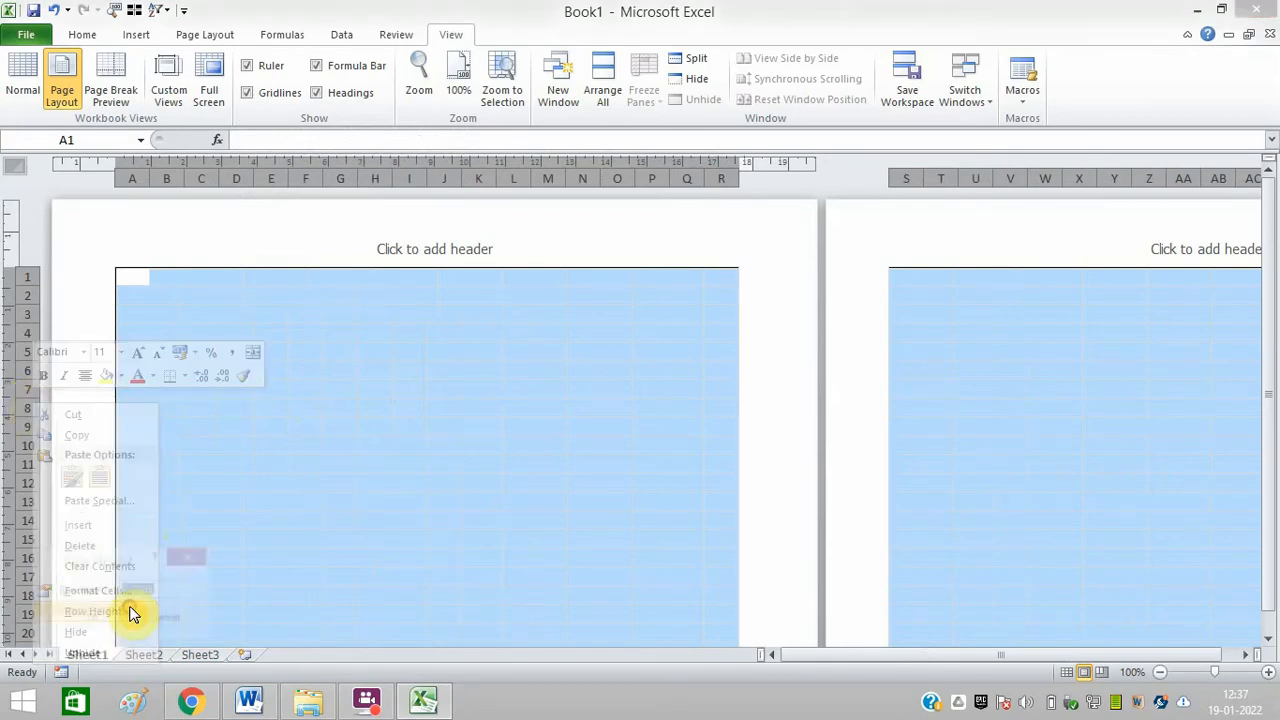
left_click(92, 612)
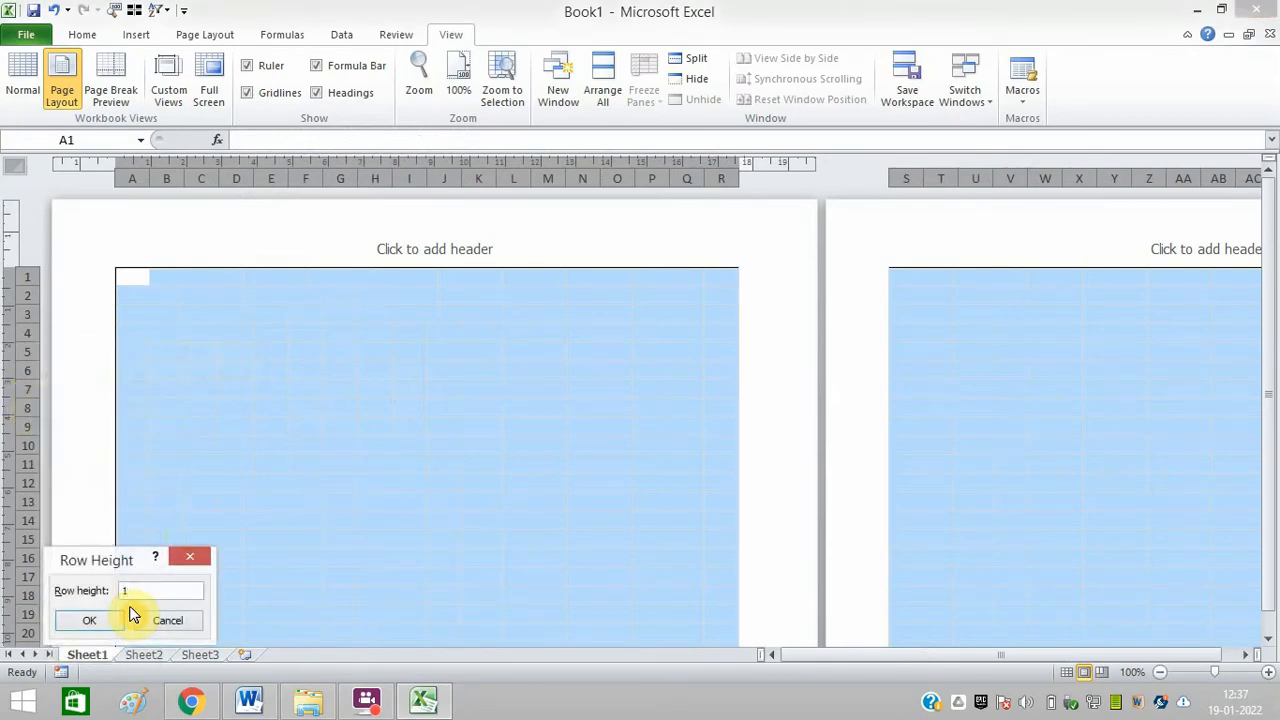
left_click_drag(96, 560, 288, 240)
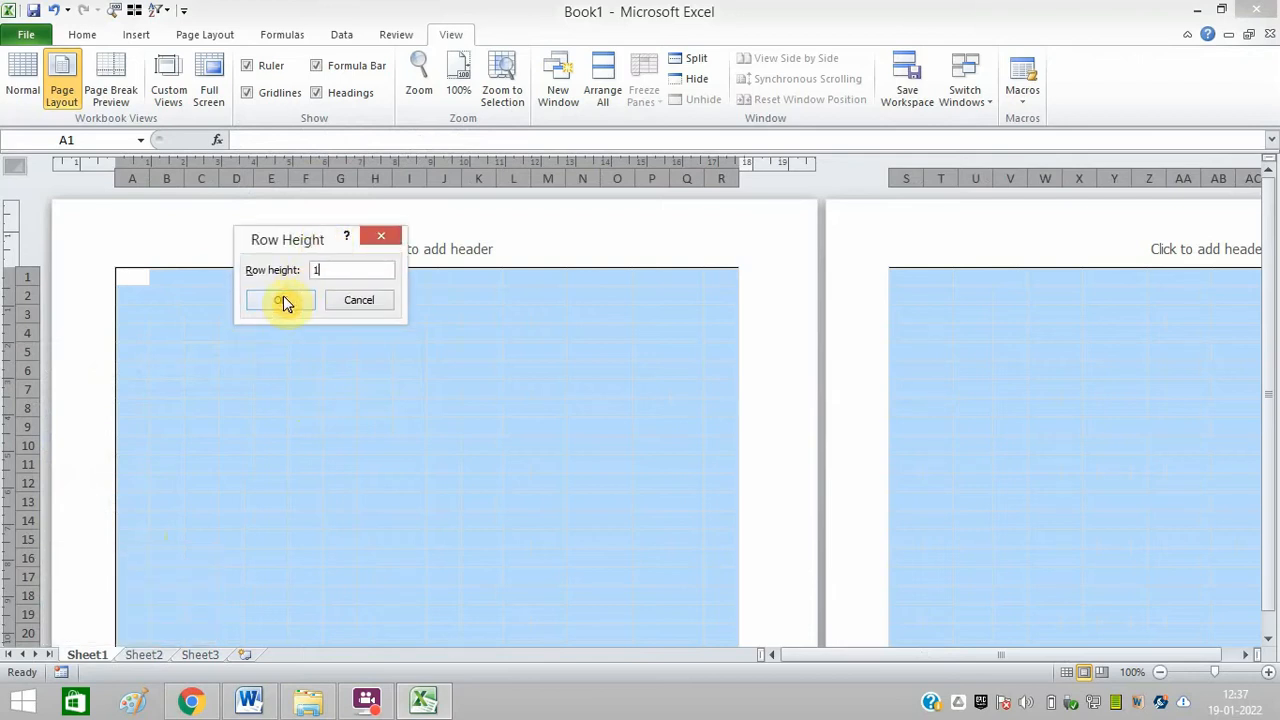
left_click(280, 300)
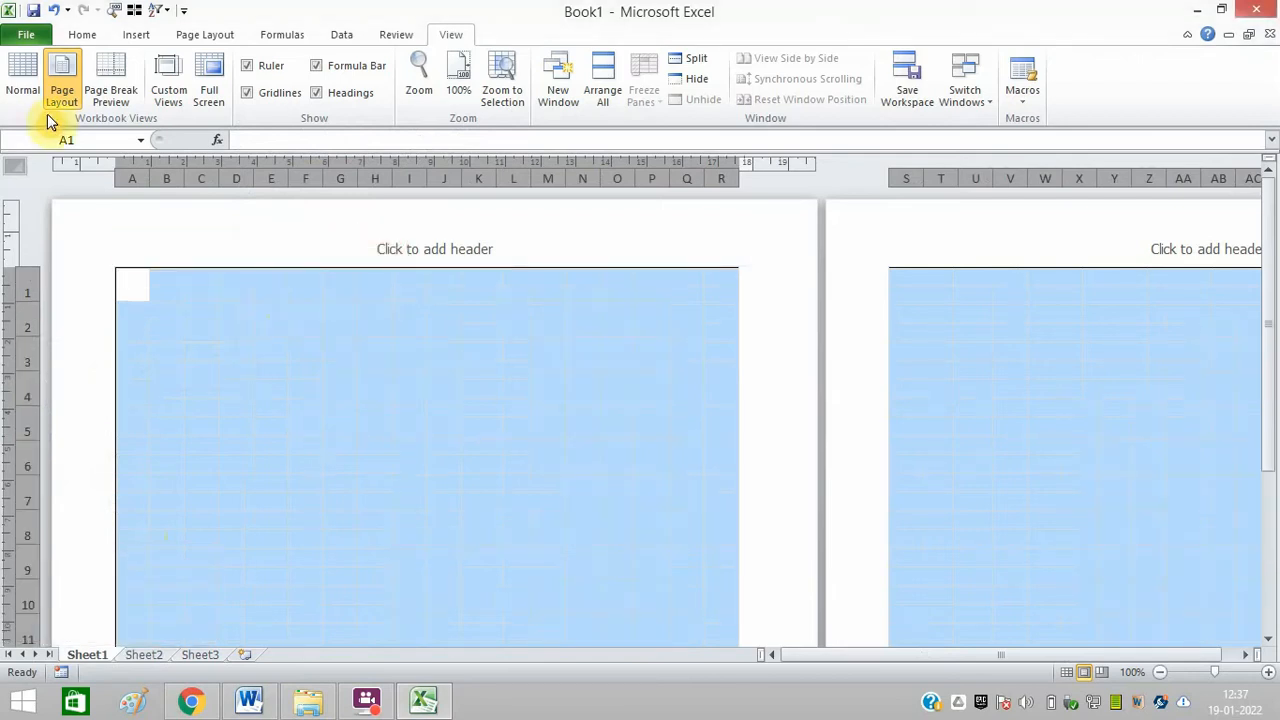
Return to Normal view and clear the whole-sheet selection by selecting cell C1
left_click(22, 76)
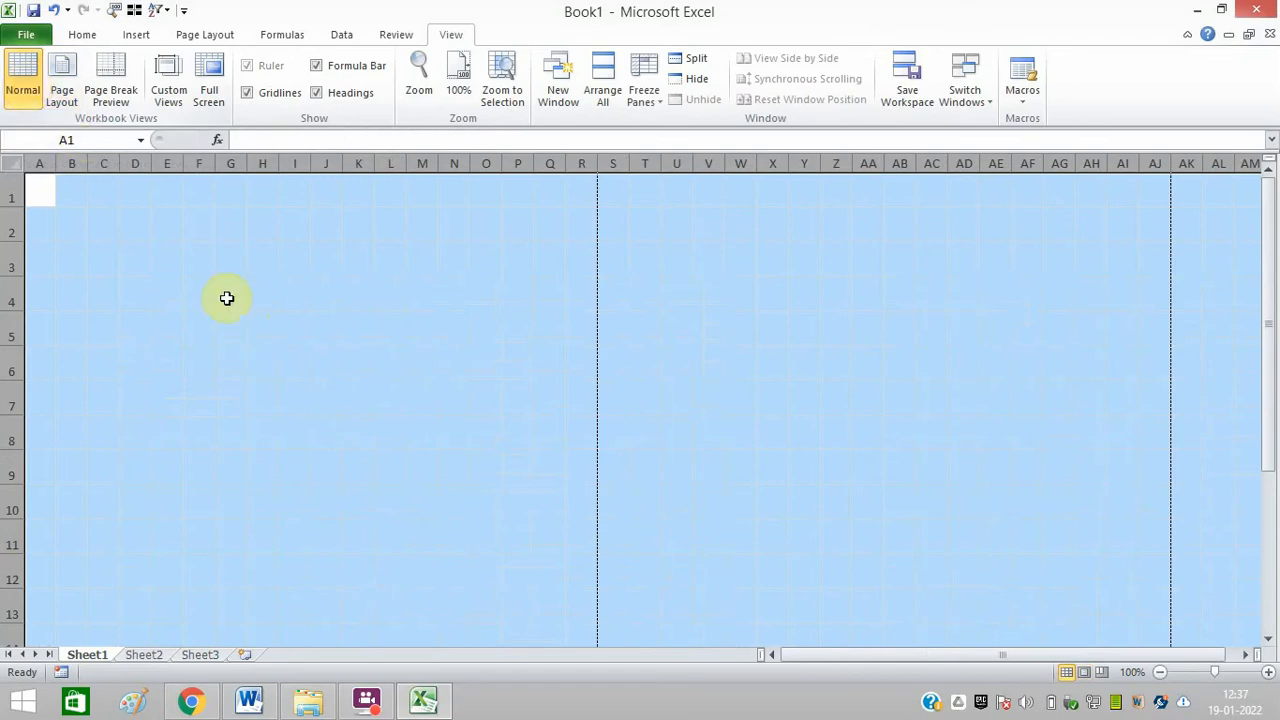
left_click(40, 198)
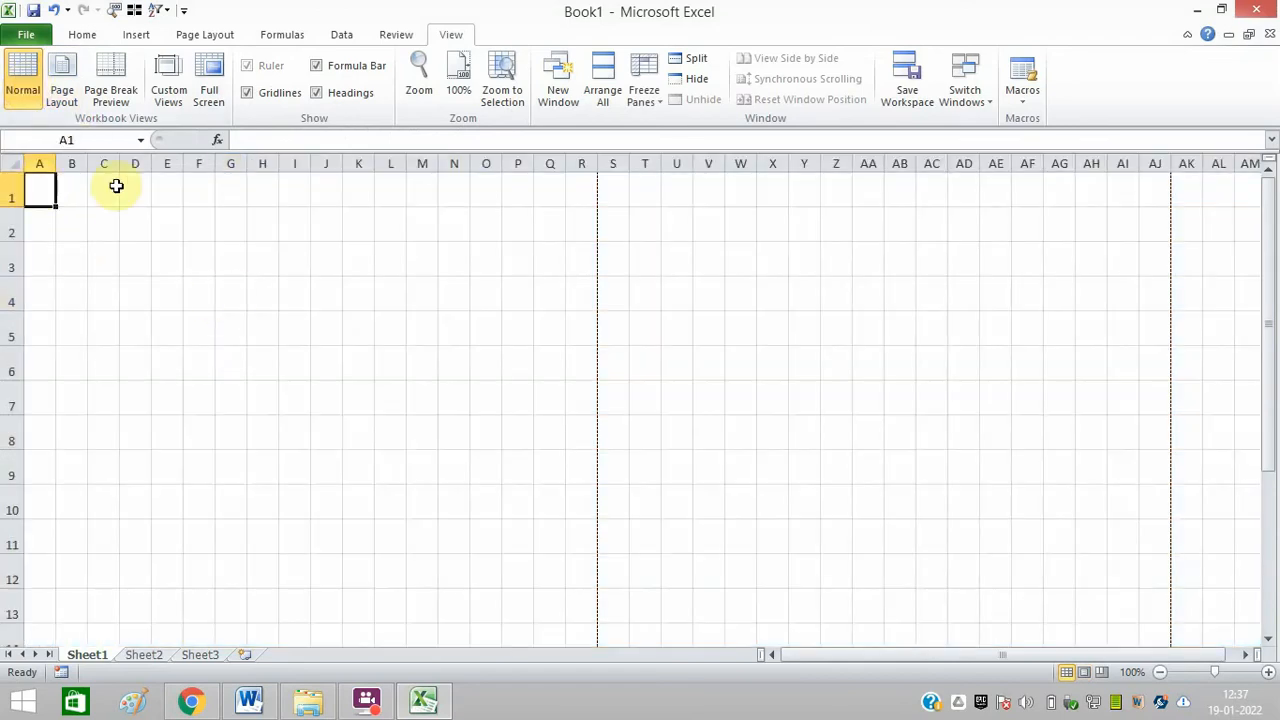
left_click(104, 190)
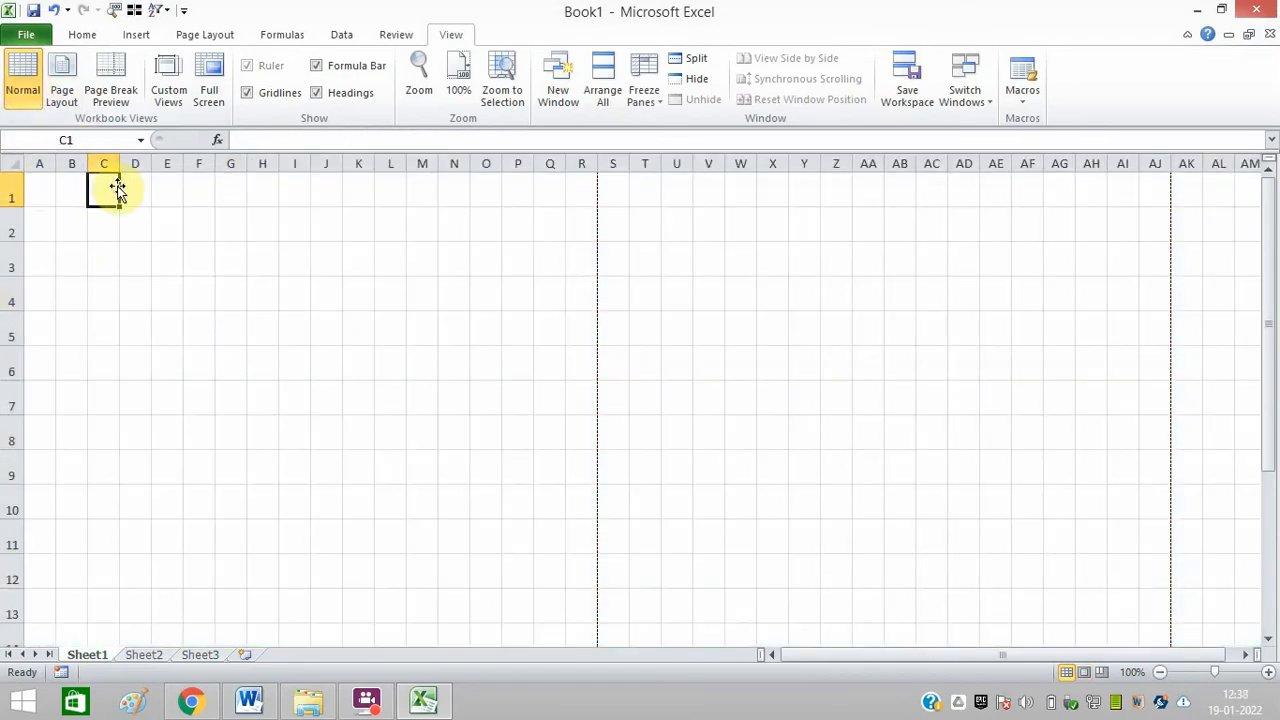